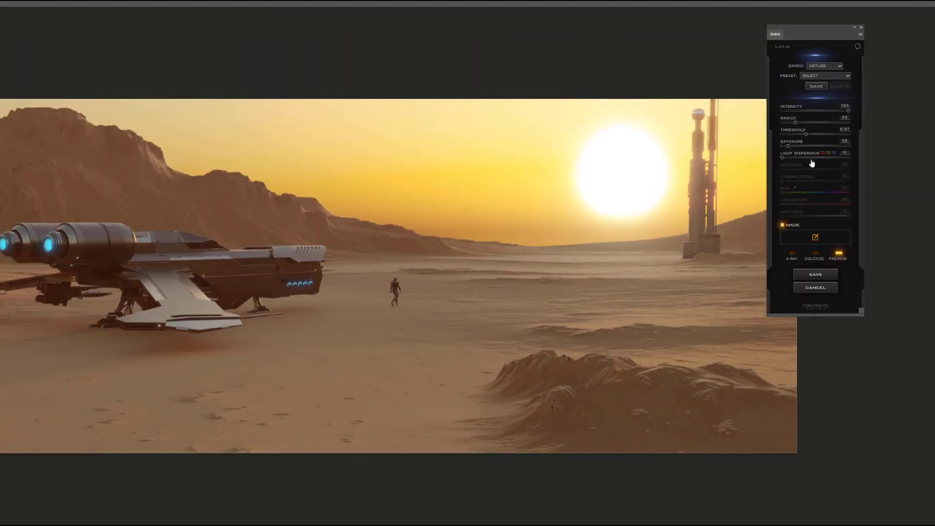
Step: Enable the Mask option on the Diffuse sun glow so the glow can be confined
left_click(783, 225)
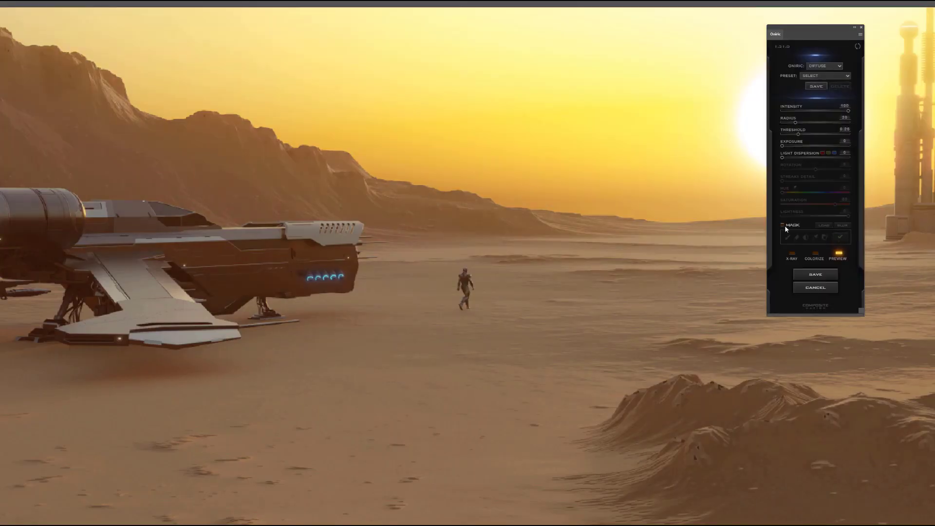
left_click(815, 288)
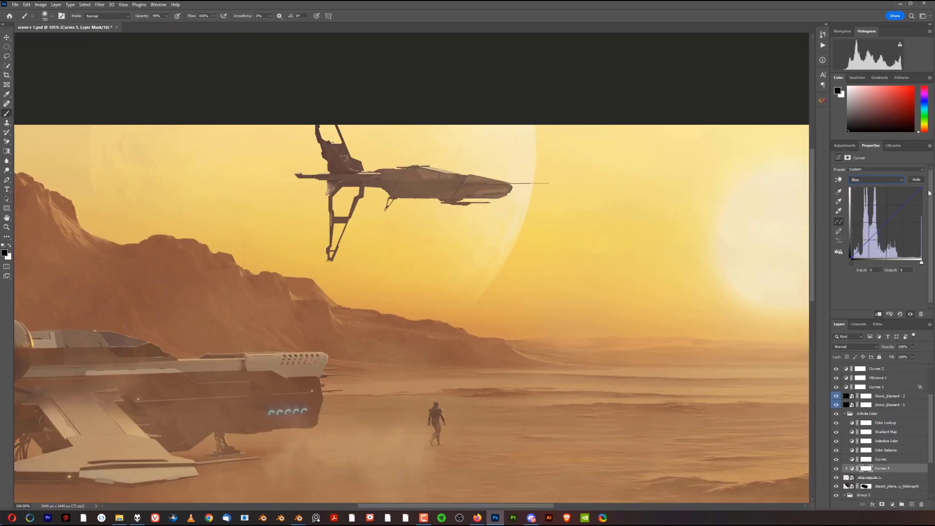
Step: Apply a Motion Blur smart filter to the ship_regular layer in the sky
left_click(870, 477)
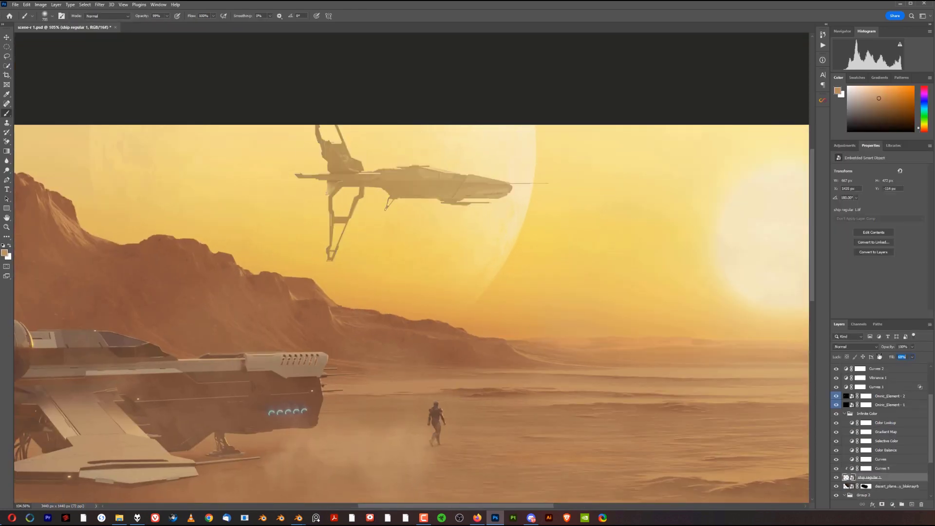
left_click(100, 4)
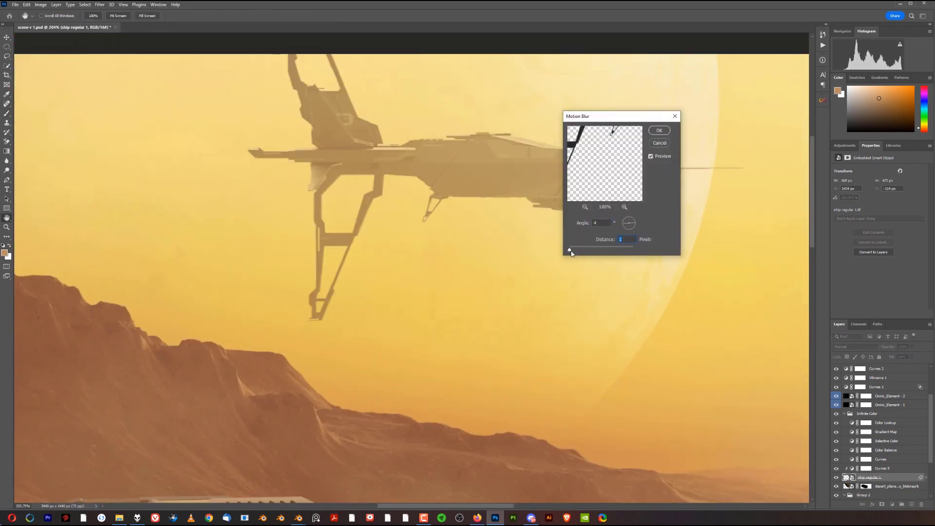
left_click(659, 130)
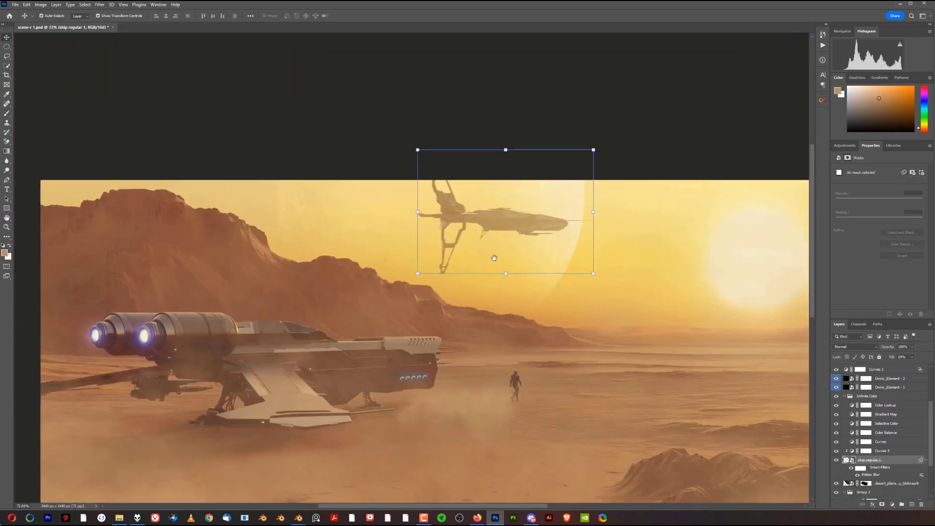